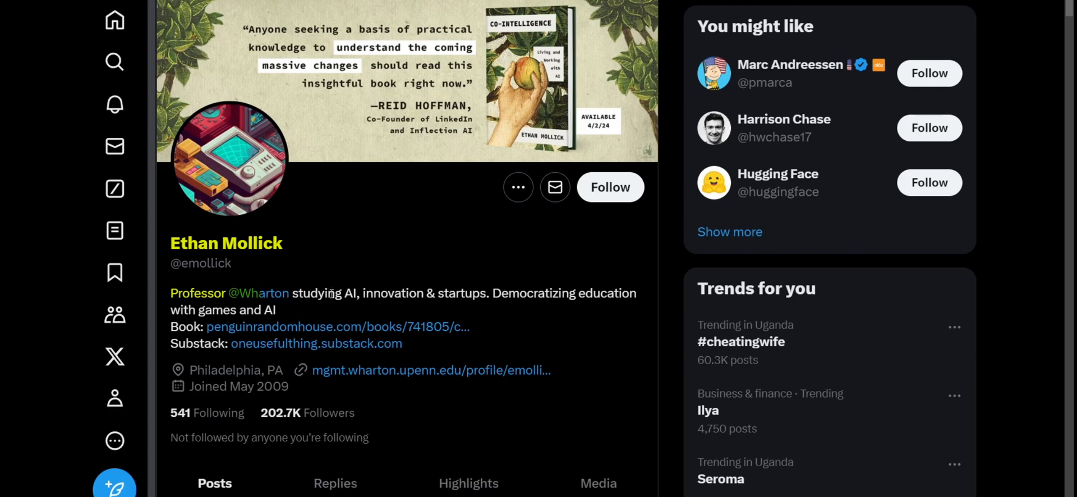
Step: Scroll to Ethan Mollick's pinned book post and view its cover photo full-size
{"action": "scroll", "scroll_direction": "down", "scroll_amount": 3}
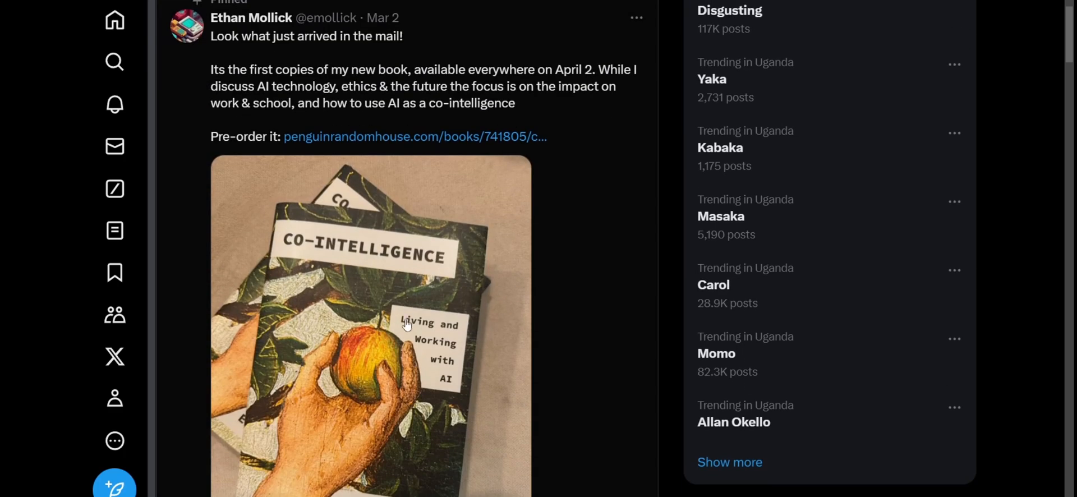
{"action": "left_click", "coordinate": [371, 325]}
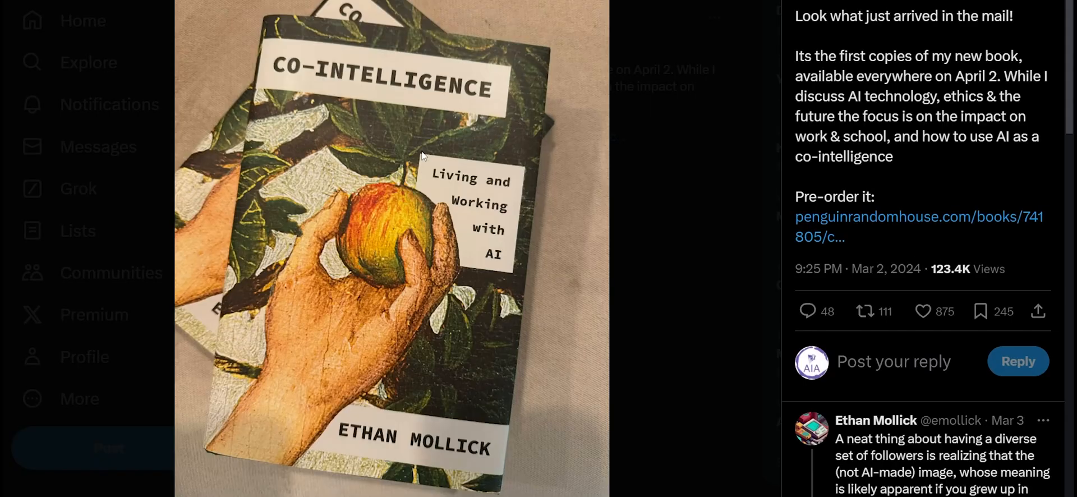
{"action": "mouse_move", "coordinate": [304, 174]}
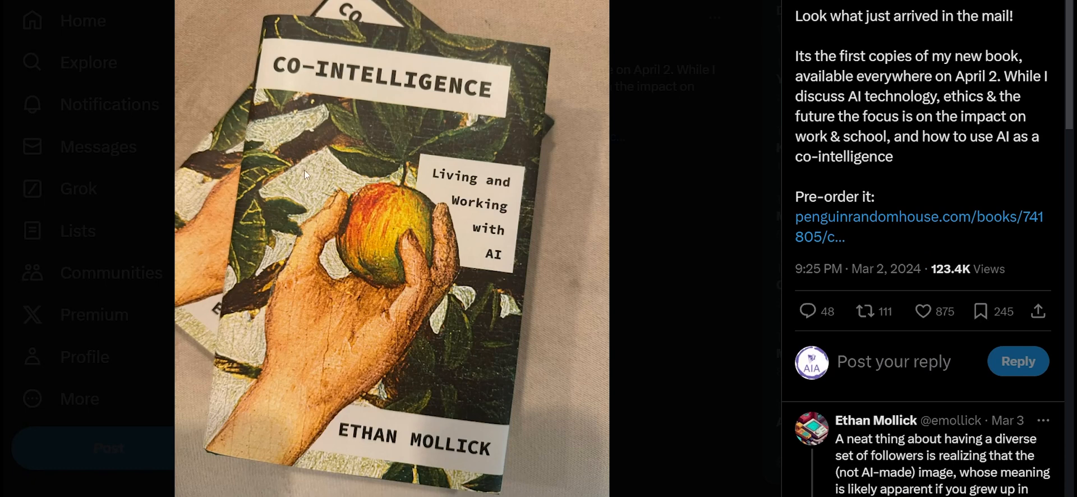
{"action": "mouse_move", "coordinate": [382, 243]}
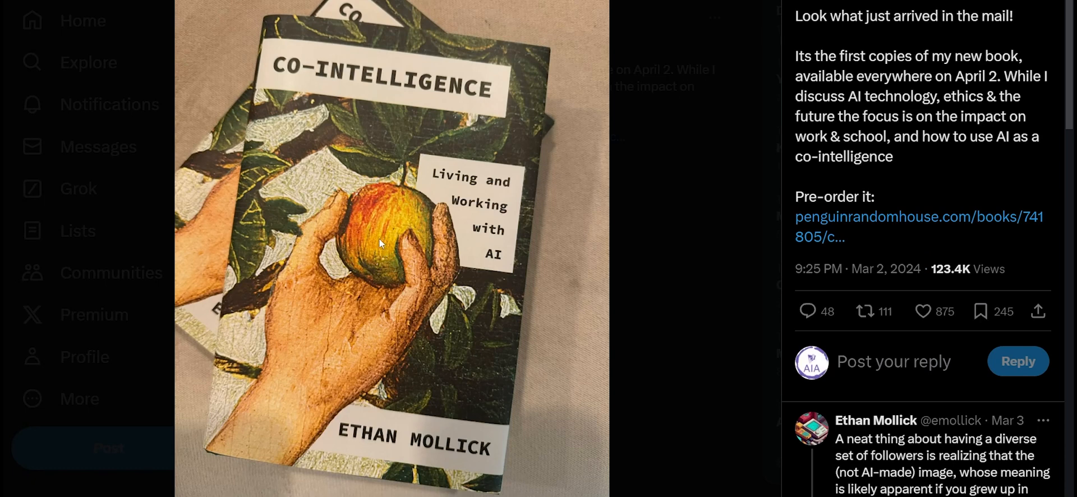
{"action": "mouse_move", "coordinate": [504, 242]}
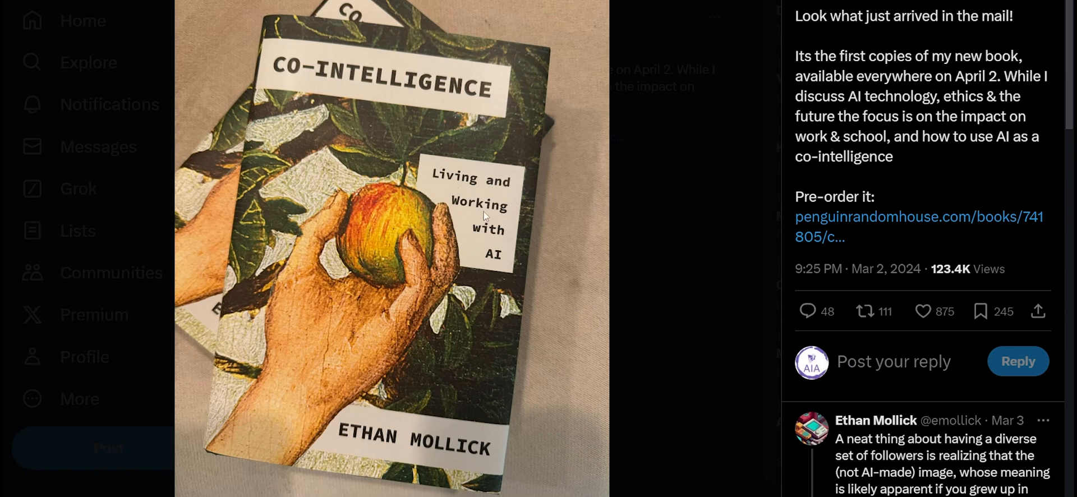
{"action": "scroll", "scroll_direction": "down", "scroll_amount": 3}
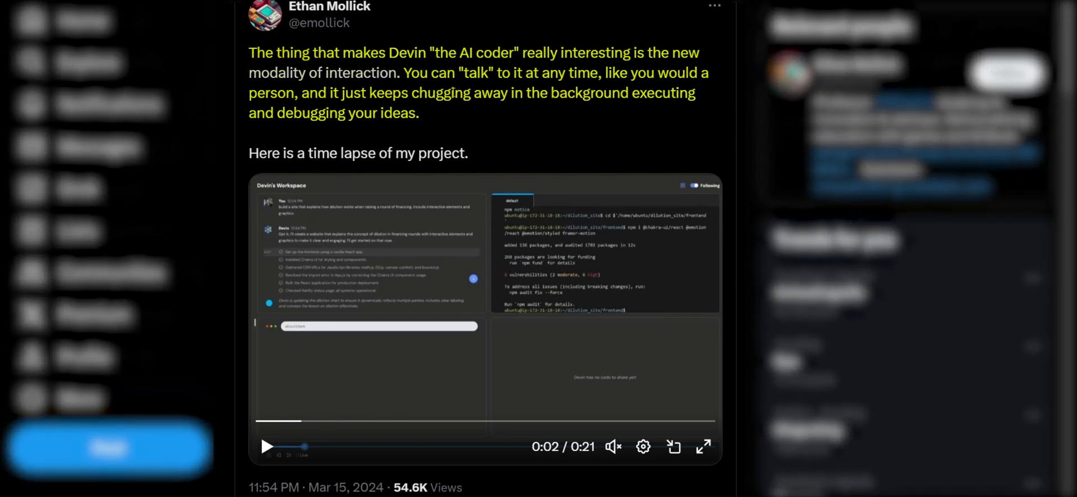
{"action": "mouse_move", "coordinate": [553, 114]}
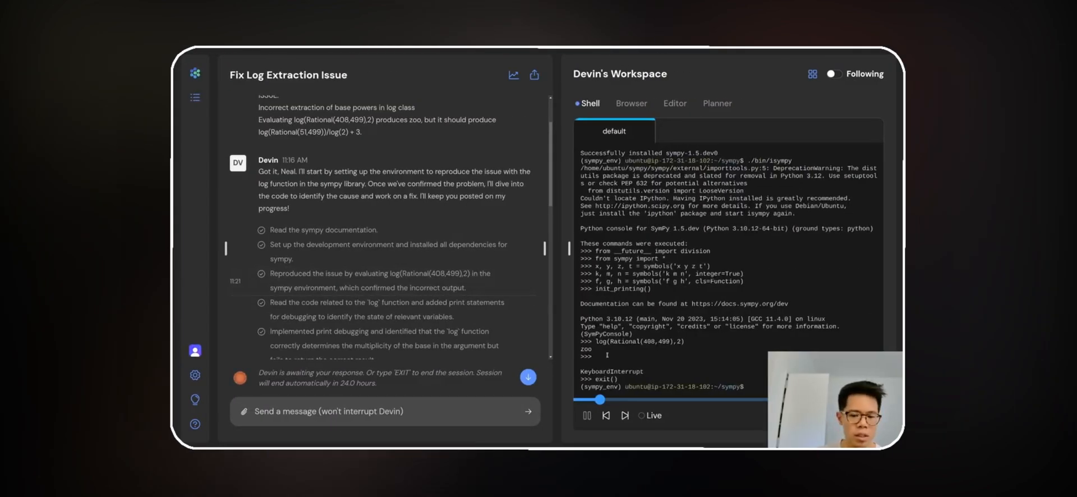
Step: Skip the Devin time-lapse video forward in three jumps to its deployment stage
{"action": "scroll", "scroll_direction": "down", "scroll_amount": 3}
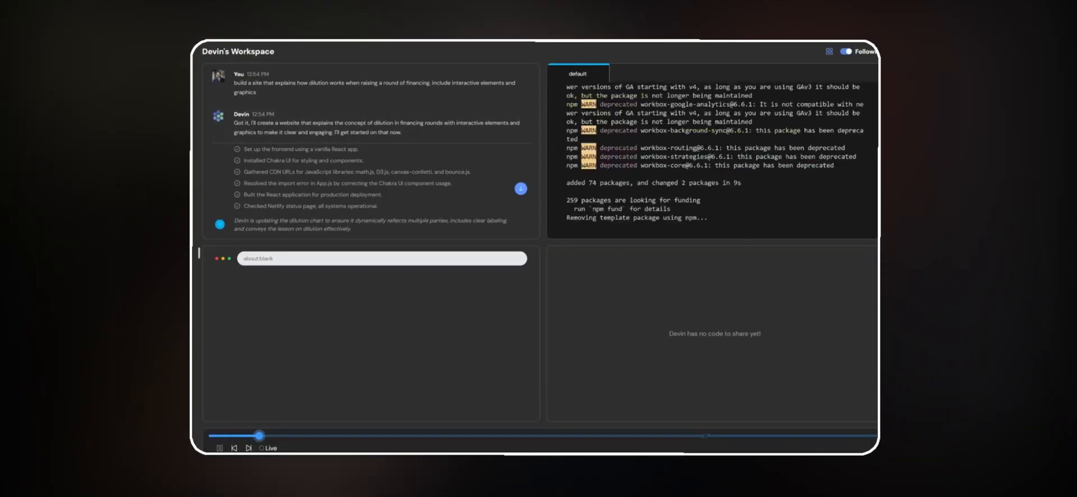
{"action": "left_click_drag", "start_coordinate": [259, 436], "coordinate": [371, 435]}
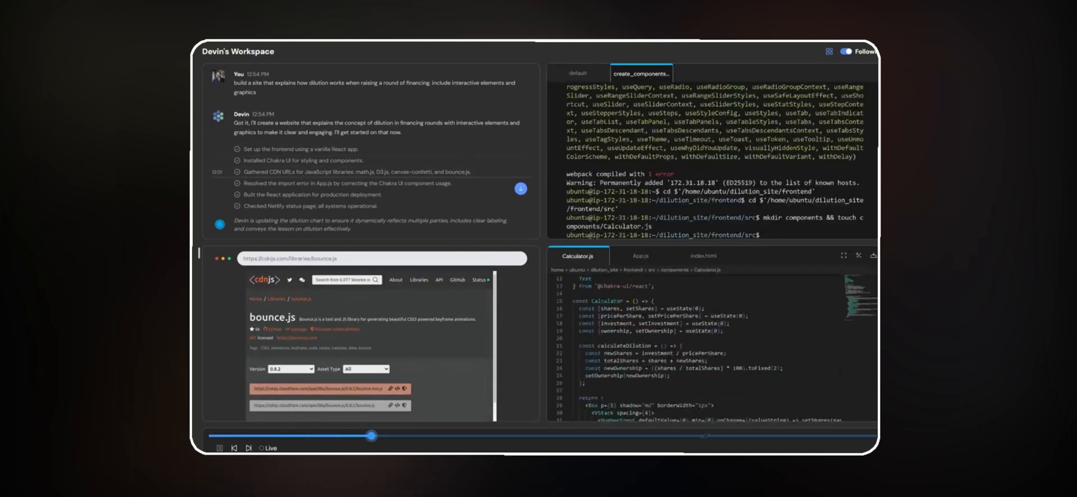
{"action": "left_click_drag", "start_coordinate": [371, 436], "coordinate": [492, 436]}
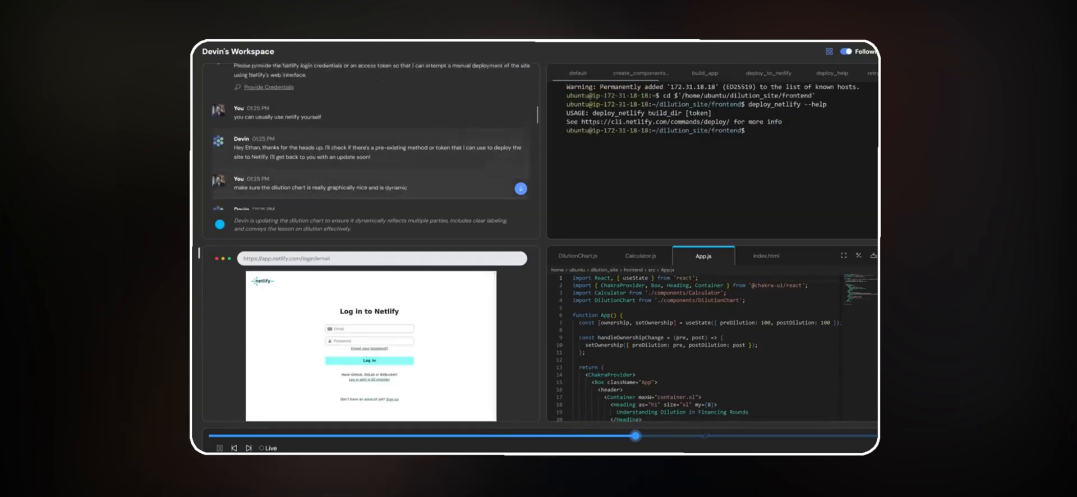
{"action": "left_click_drag", "start_coordinate": [635, 436], "coordinate": [773, 435]}
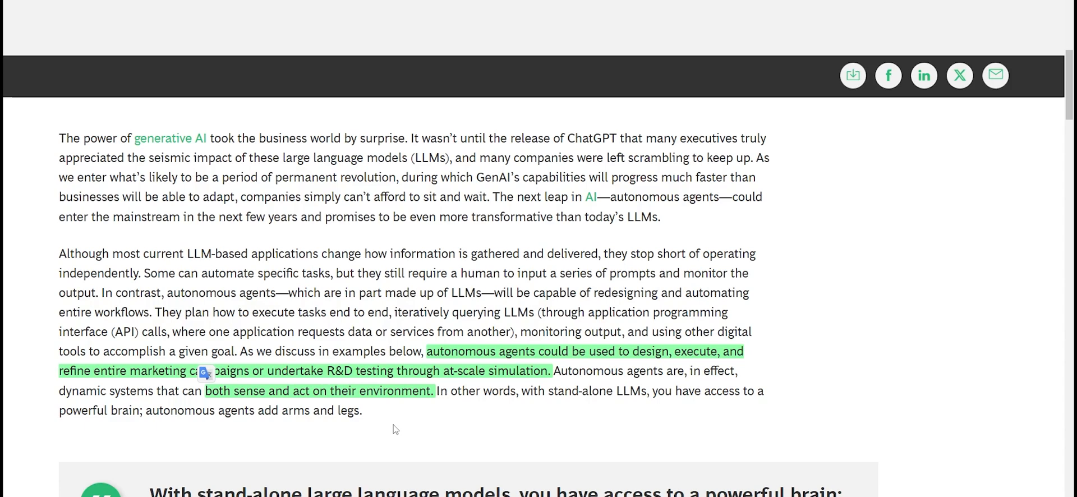
{"action": "mouse_move", "coordinate": [380, 384]}
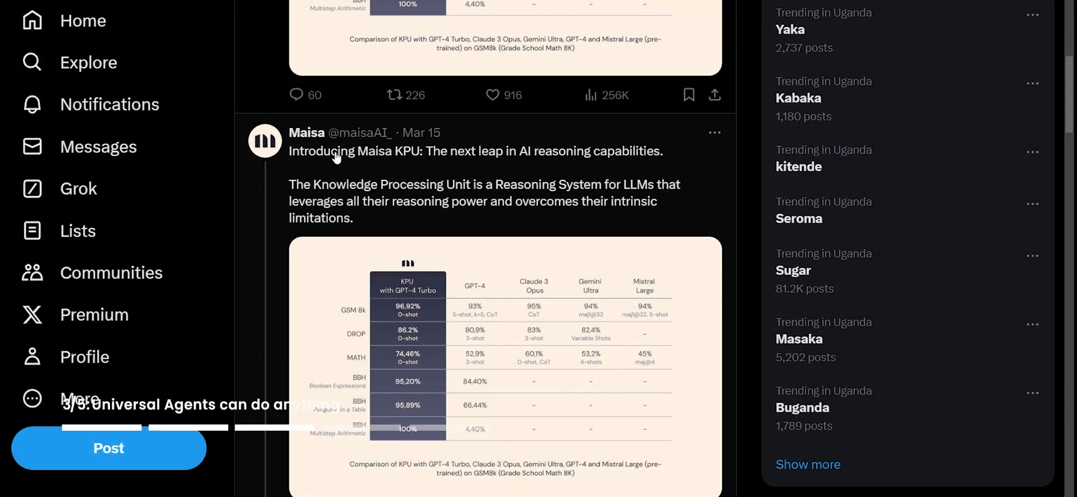
{"action": "mouse_move", "coordinate": [395, 159]}
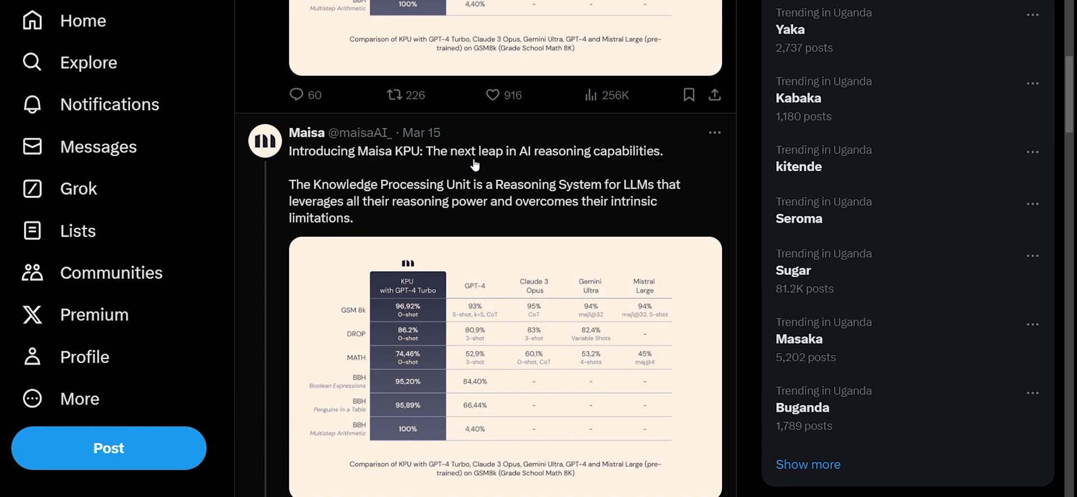
{"action": "left_click", "coordinate": [474, 343]}
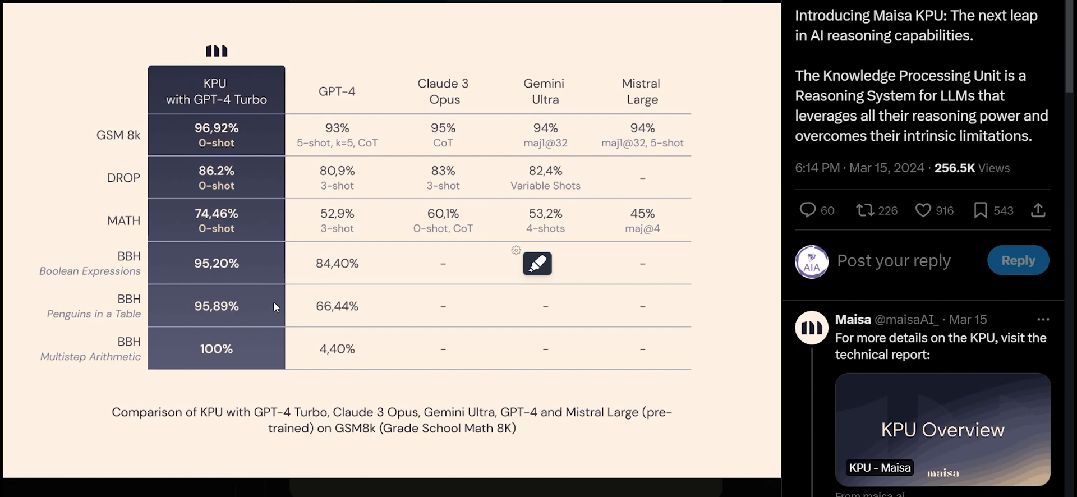
{"action": "mouse_move", "coordinate": [190, 264]}
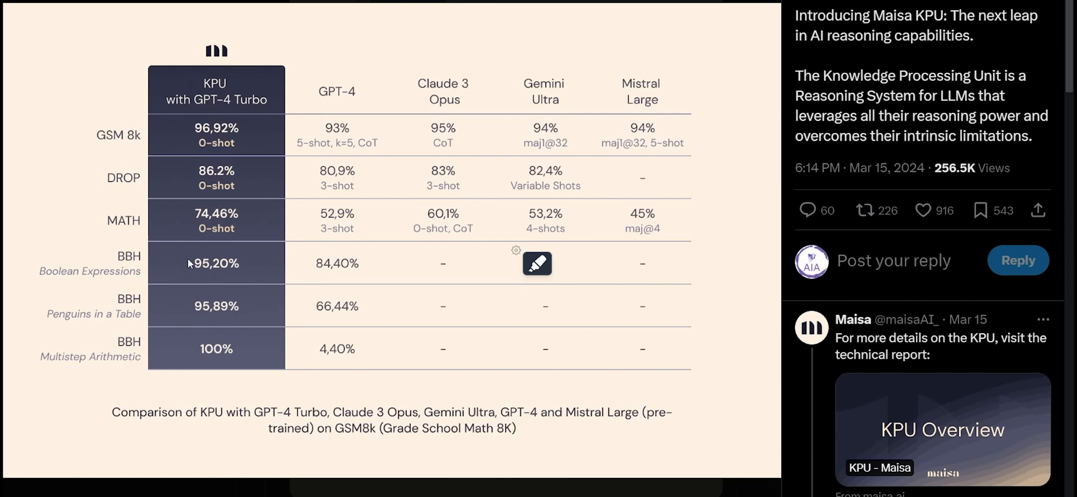
{"action": "mouse_move", "coordinate": [302, 106]}
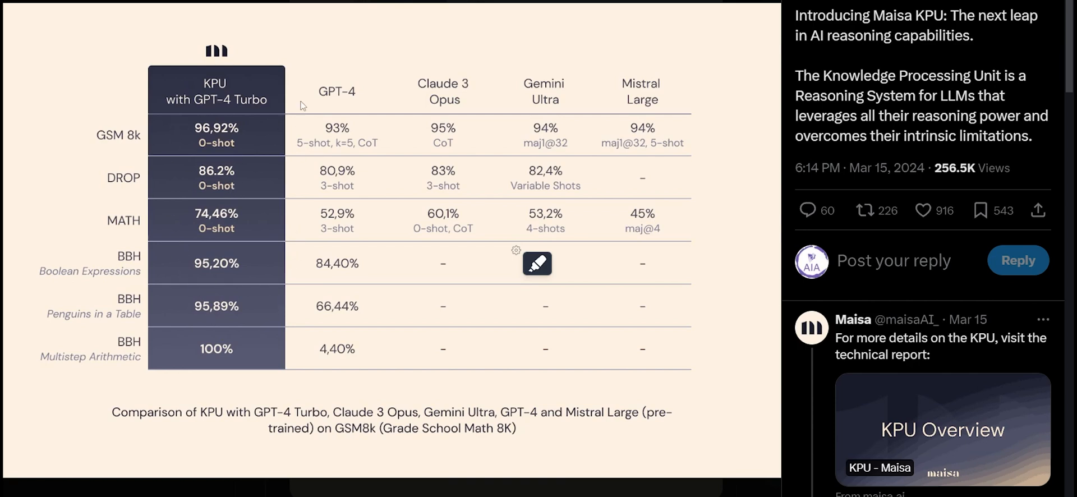
{"action": "mouse_move", "coordinate": [474, 286]}
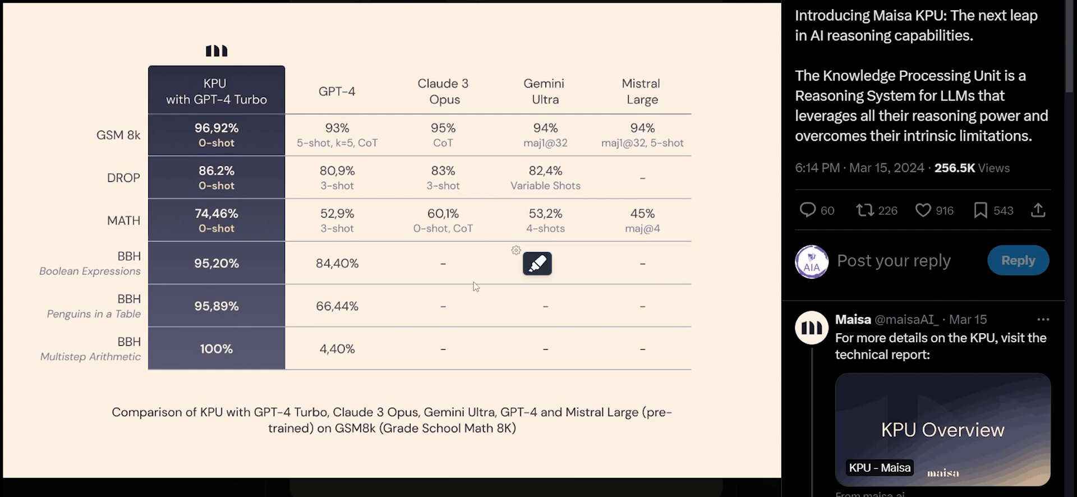
{"action": "scroll", "scroll_direction": "down", "scroll_amount": 3}
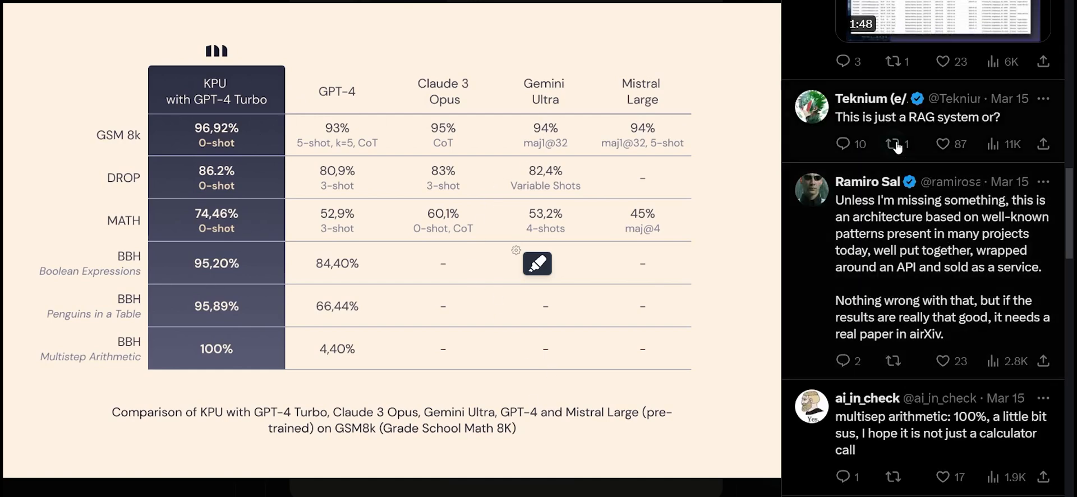
{"action": "mouse_move", "coordinate": [839, 122]}
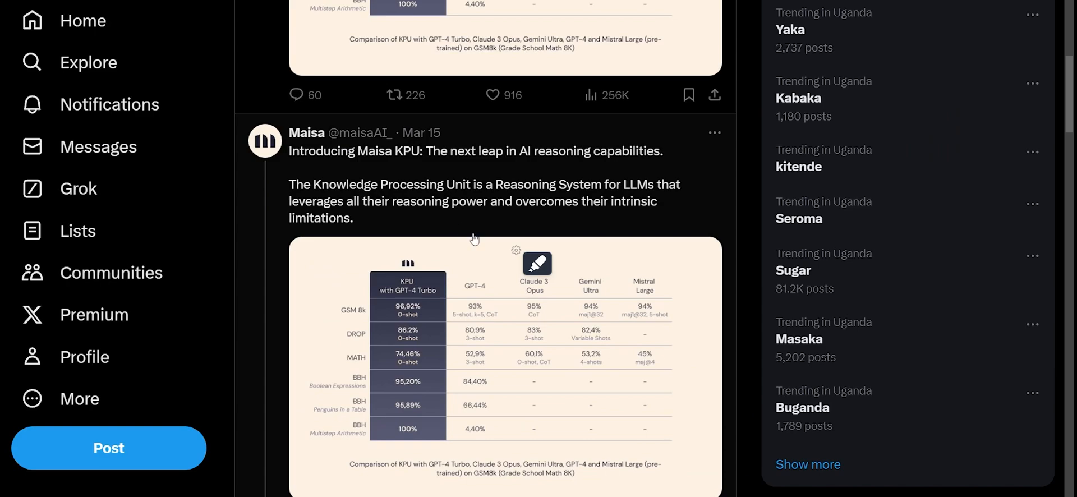
Step: Play Maisa's KPU demo and follow its reasoning until the order-email reply is sent
{"action": "scroll", "scroll_direction": "down", "scroll_amount": 3}
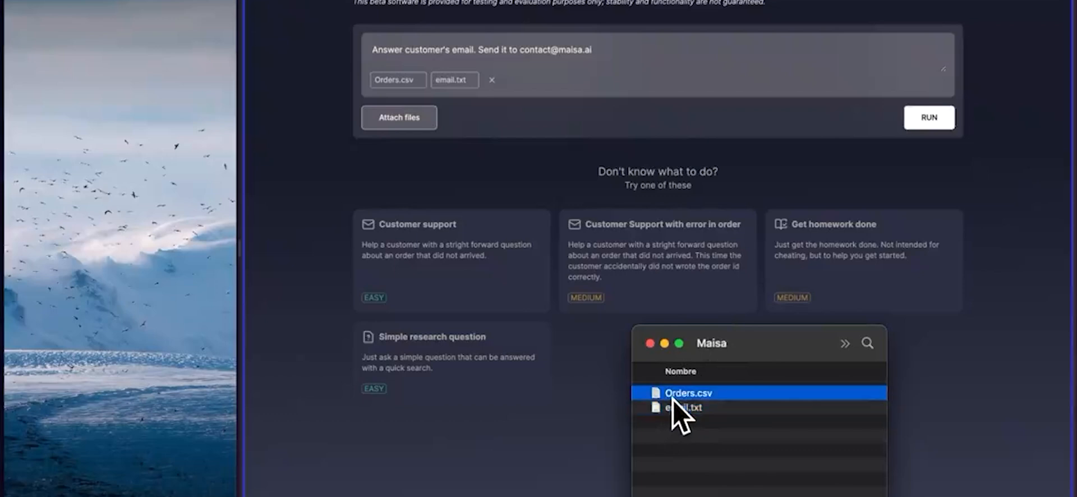
{"action": "double_click", "coordinate": [686, 393]}
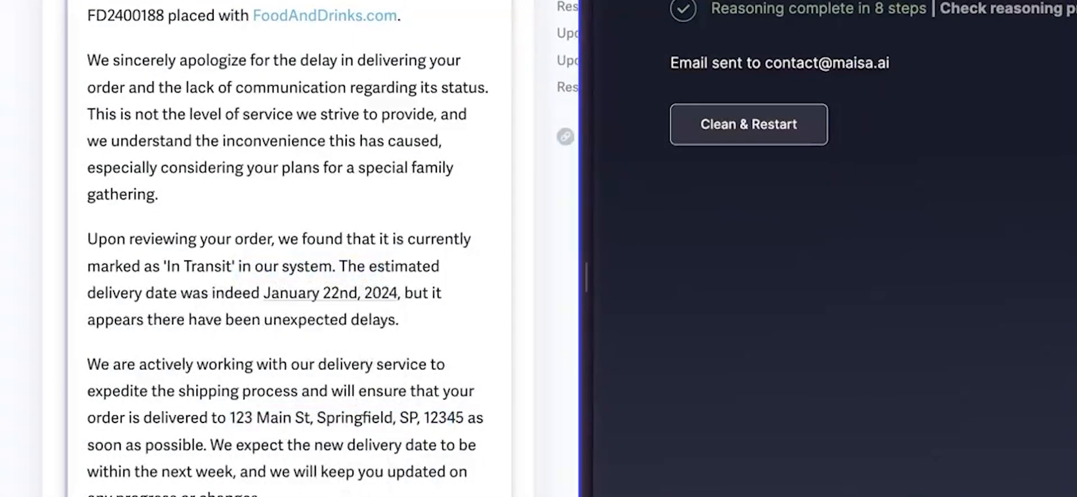
{"action": "left_click", "coordinate": [633, 182]}
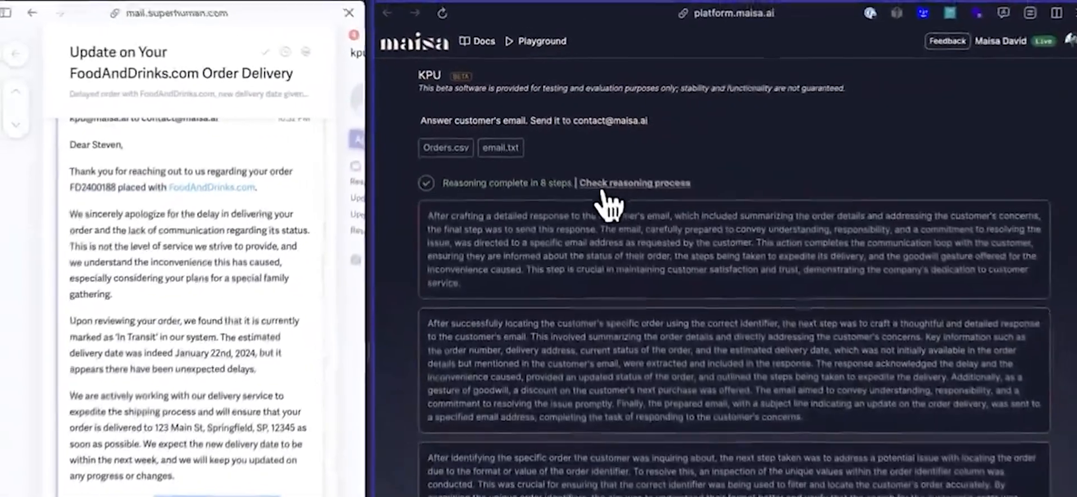
{"action": "scroll", "scroll_direction": "down", "scroll_amount": 3}
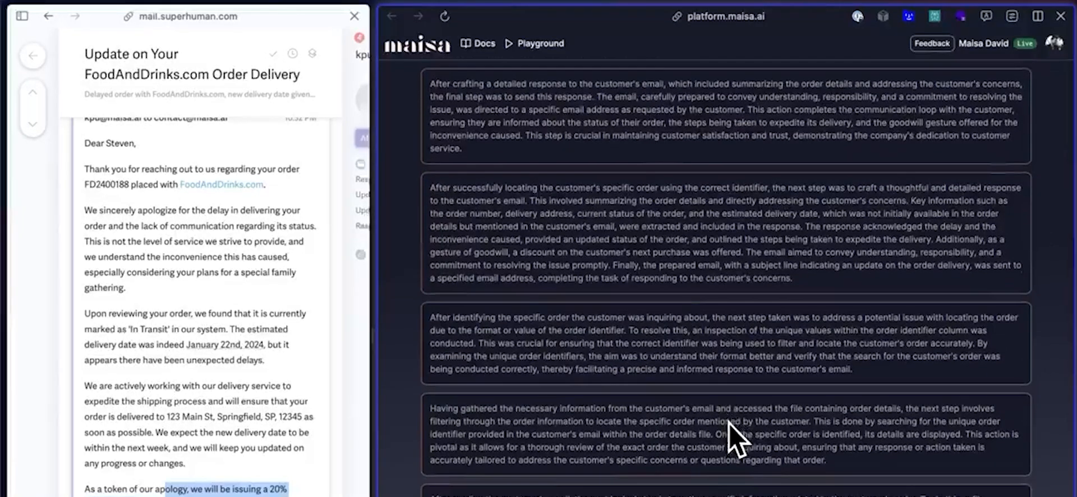
{"action": "scroll", "scroll_direction": "down", "scroll_amount": 3}
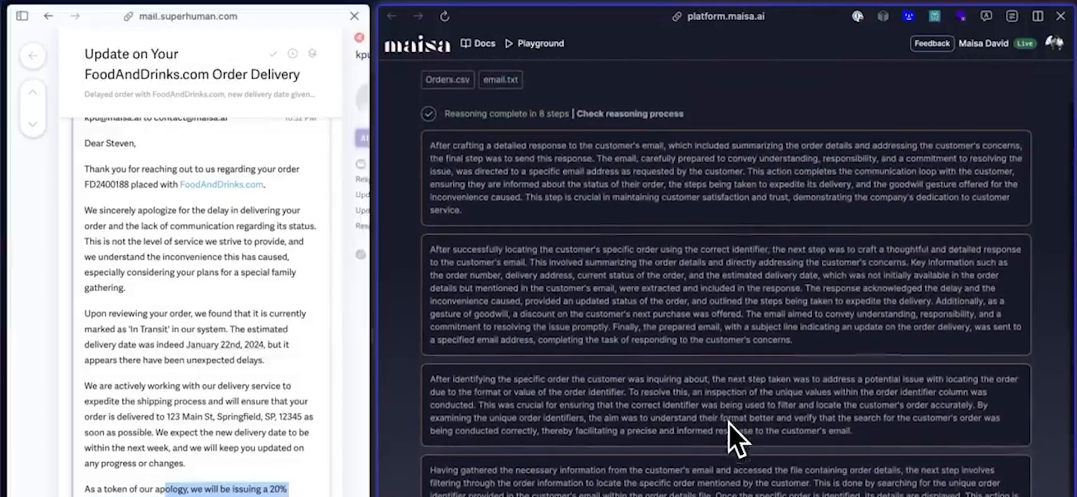
{"action": "scroll", "scroll_direction": "up", "scroll_amount": 3}
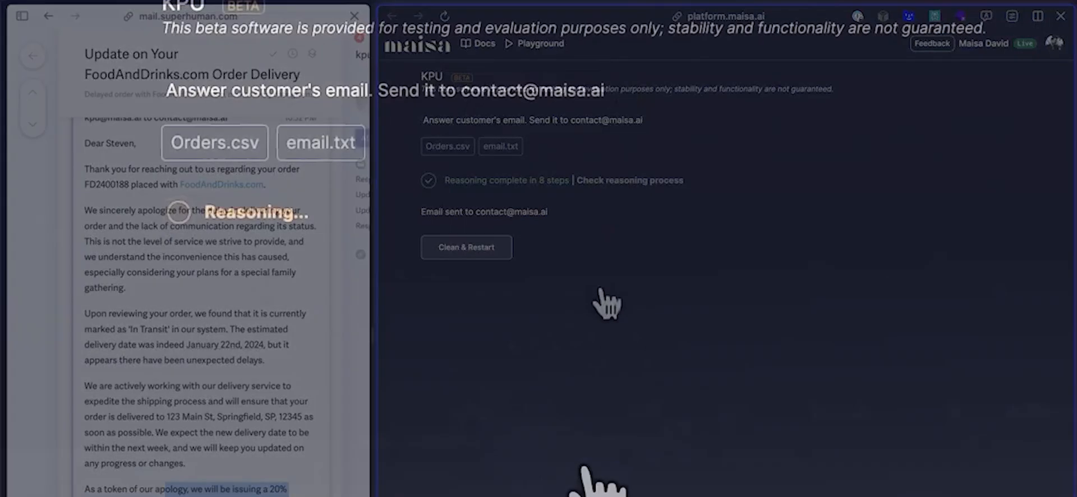
{"action": "left_click", "coordinate": [466, 247]}
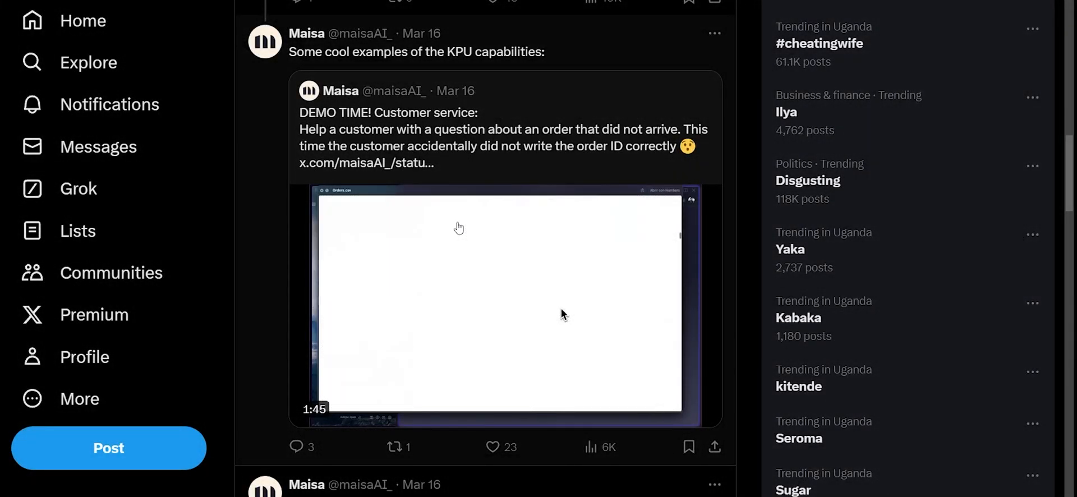
Step: Play the embedded DEMO TIME customer-service video in Maisa's KPU post
{"action": "left_click", "coordinate": [505, 306]}
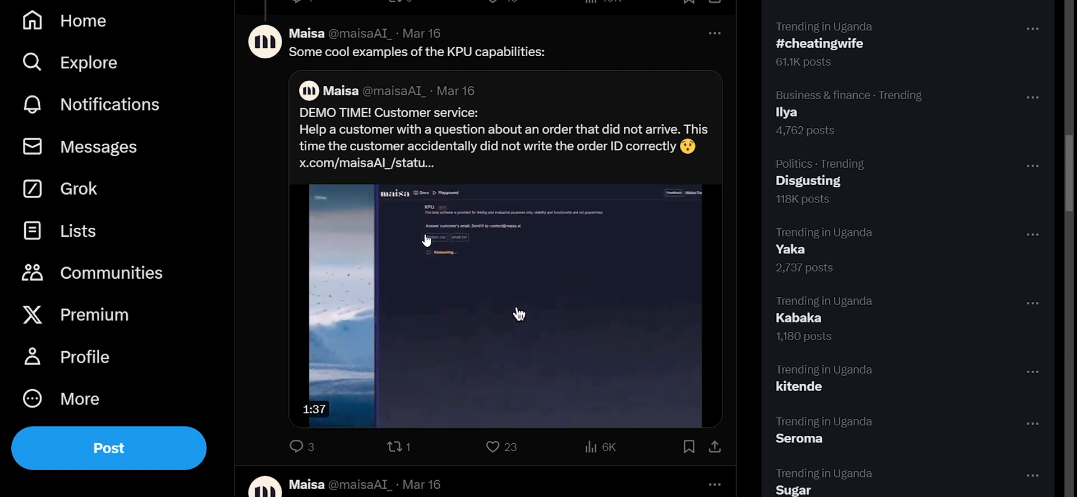
{"action": "left_click", "coordinate": [518, 314]}
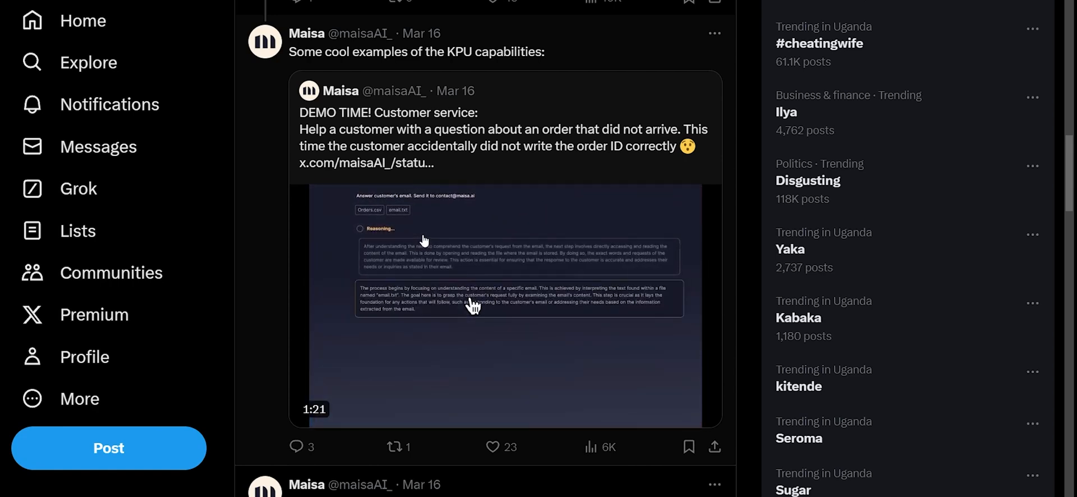
{"action": "left_click", "coordinate": [505, 301]}
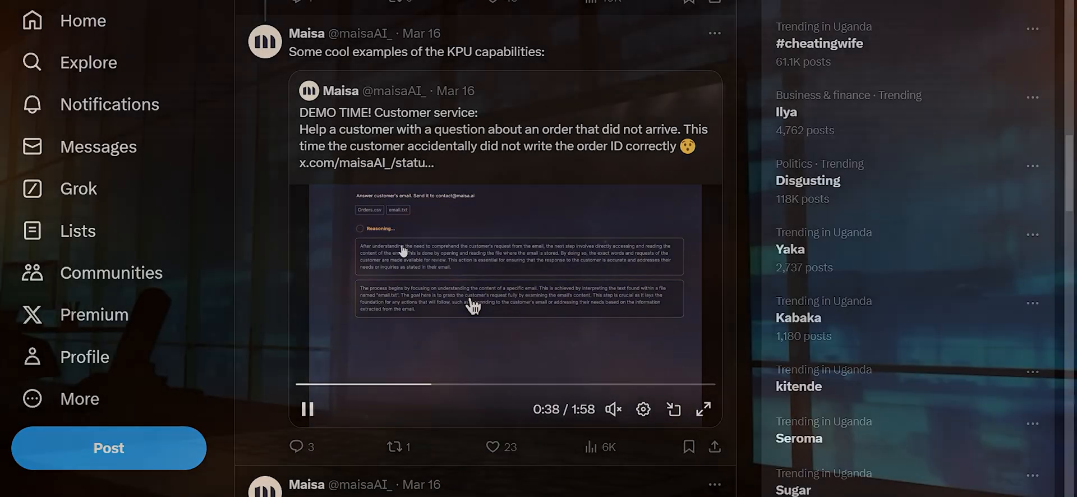
{"action": "left_click", "coordinate": [701, 408]}
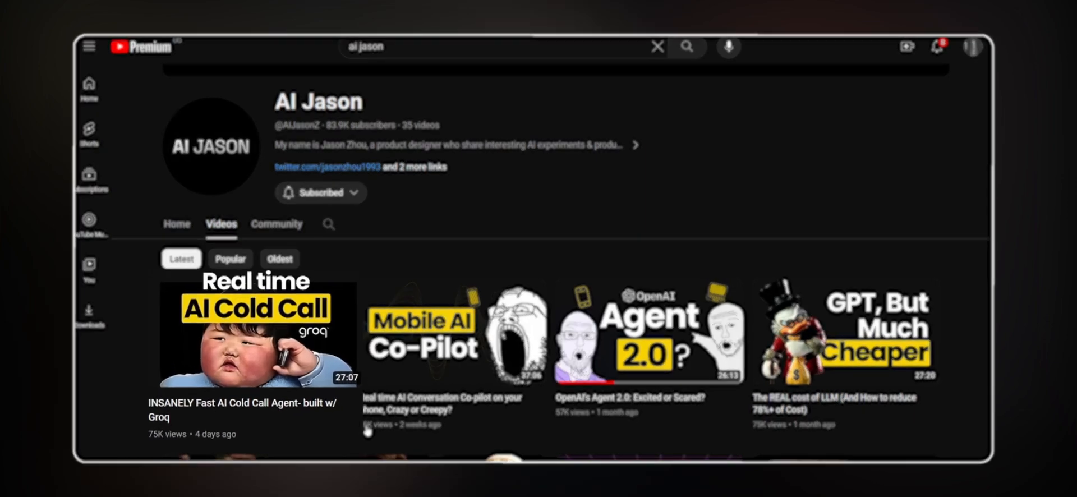
{"action": "mouse_move", "coordinate": [254, 326]}
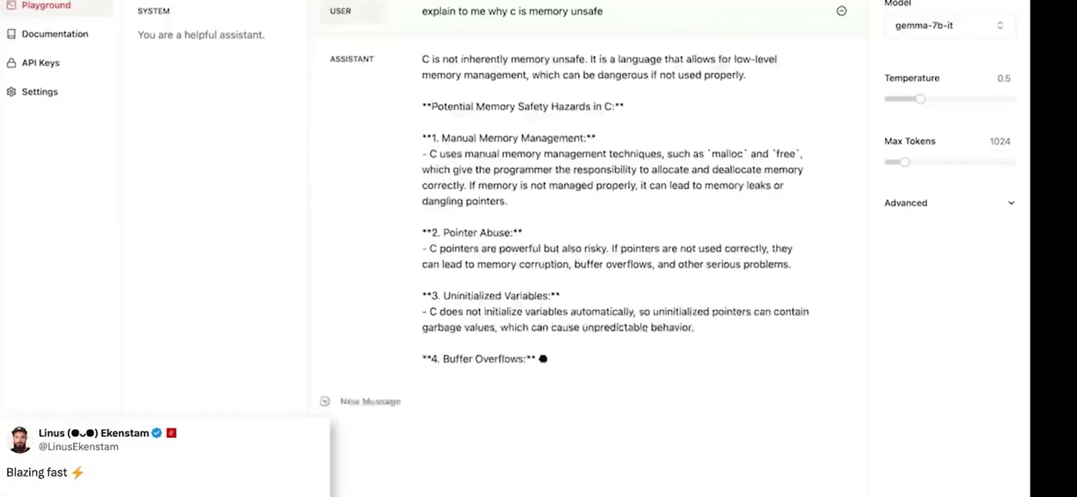
Step: Scroll AI Jason's YouTube videos to the real-time Groq cold call agent video
{"action": "scroll", "scroll_direction": "down", "scroll_amount": 3}
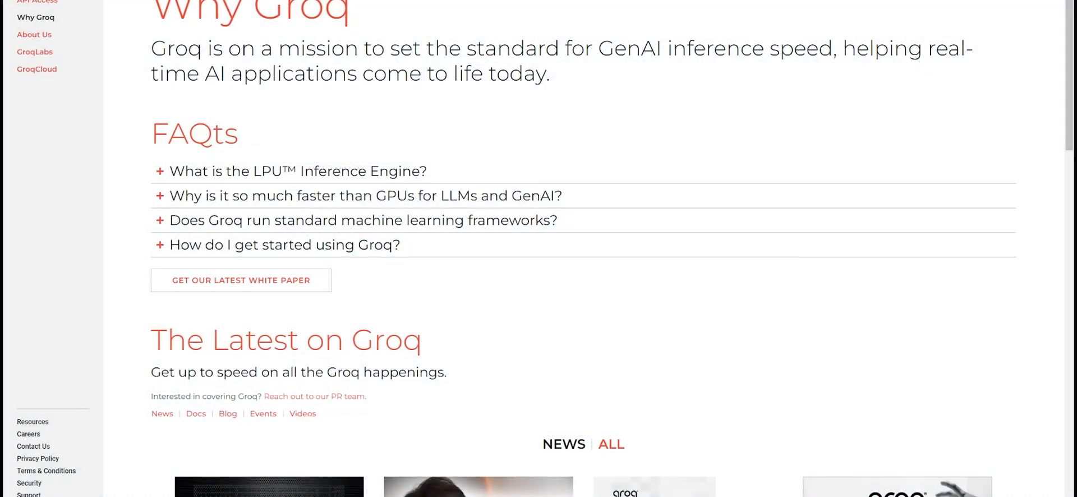
{"action": "mouse_move", "coordinate": [183, 322]}
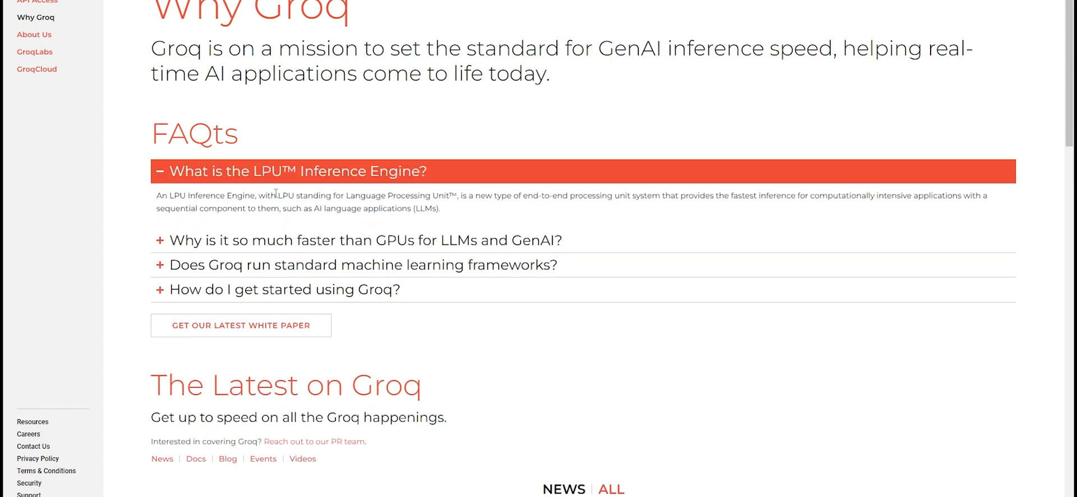
{"action": "mouse_move", "coordinate": [366, 203]}
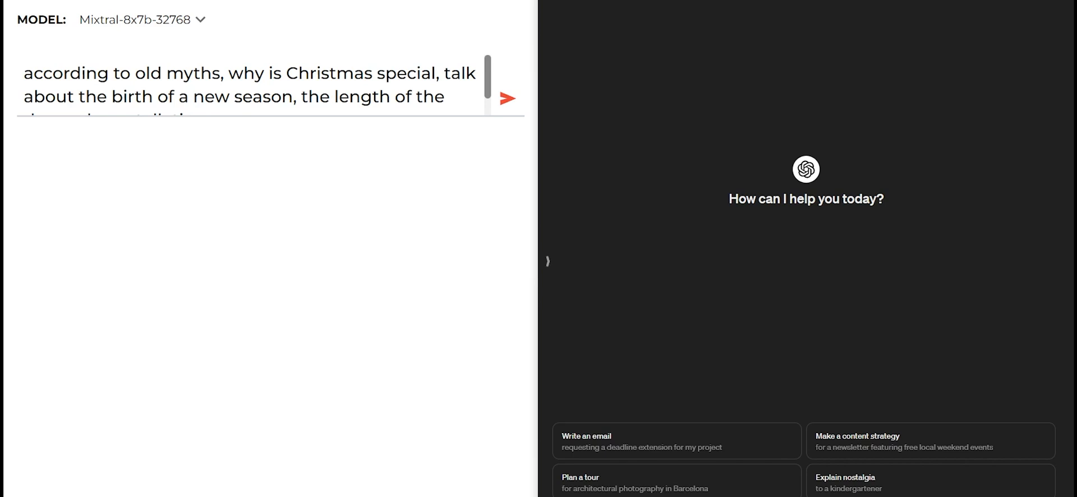
Step: Submit the Christmas-myths prompt to Mixtral-8x7b and read its 560.37 T/s answer
{"action": "left_click", "coordinate": [507, 99]}
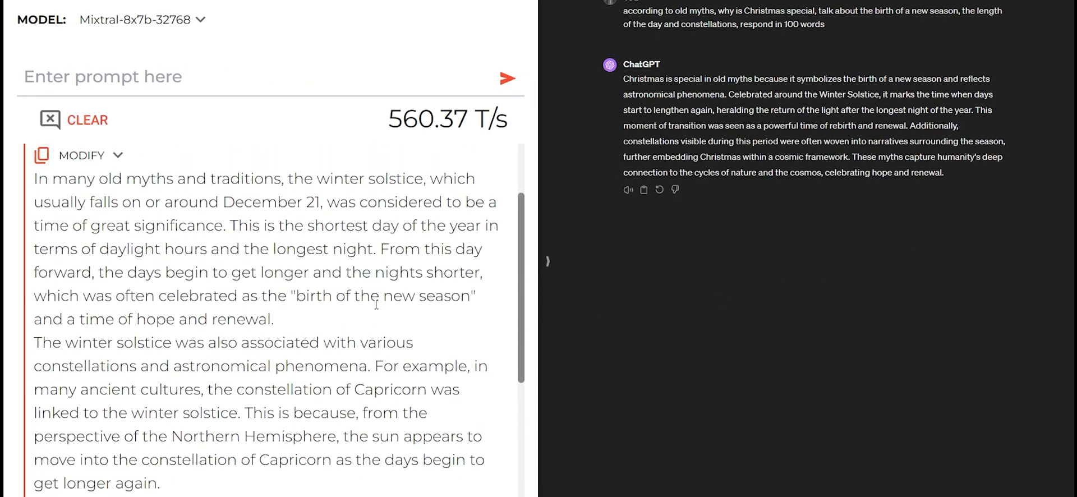
{"action": "scroll", "scroll_direction": "down", "scroll_amount": 3}
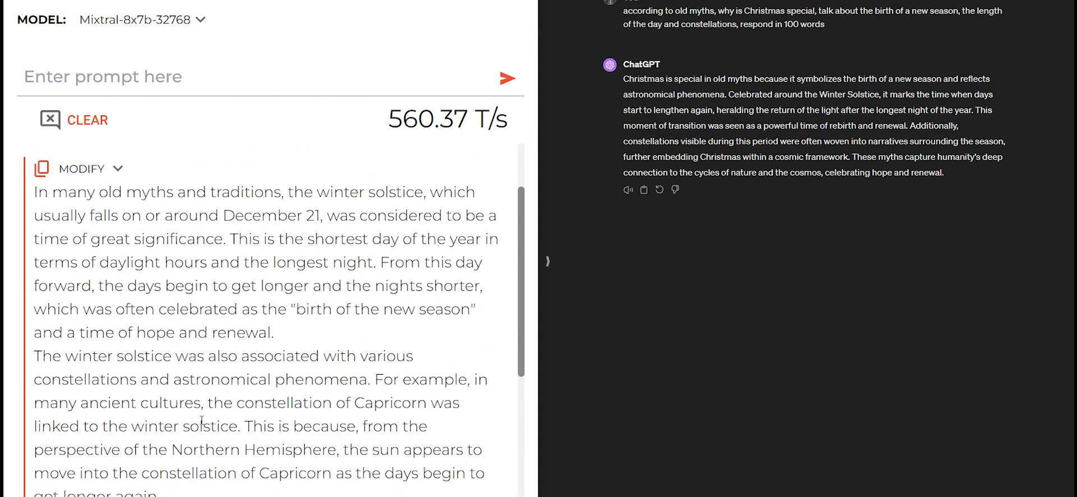
{"action": "scroll", "scroll_direction": "down", "scroll_amount": 3}
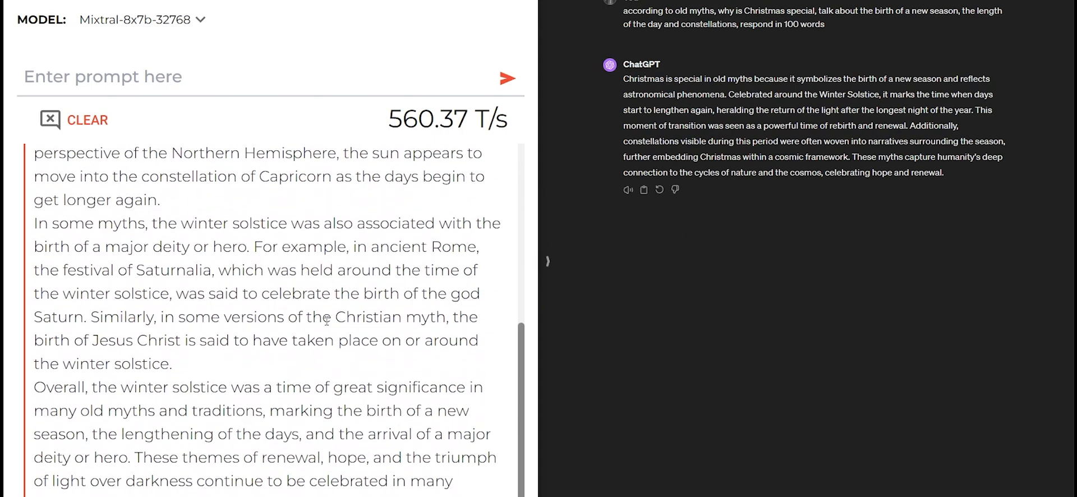
{"action": "scroll", "scroll_direction": "down", "scroll_amount": 3}
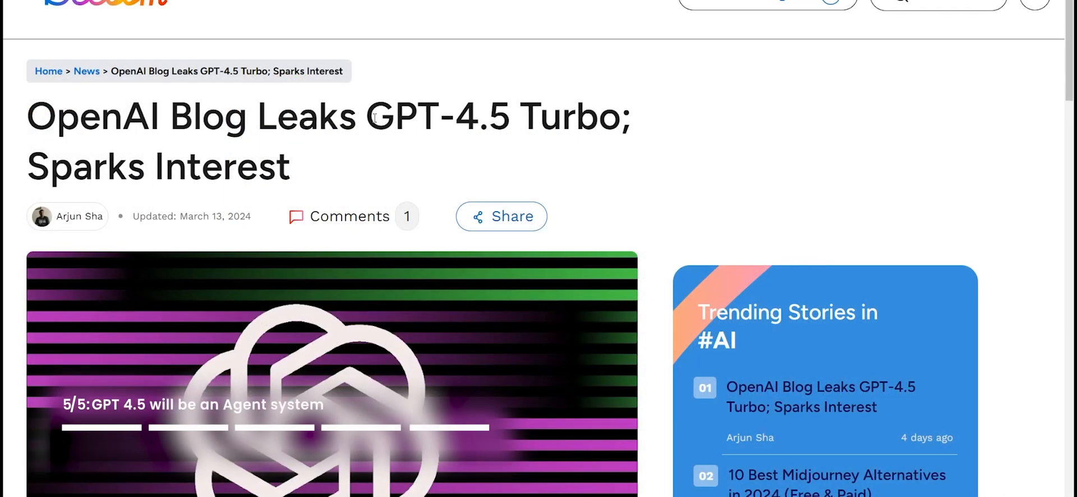
Step: Scroll to Beebom's 'In Short' summary and highlight the 'June 2024' knowledge cutoff
{"action": "scroll", "scroll_direction": "down", "scroll_amount": 3}
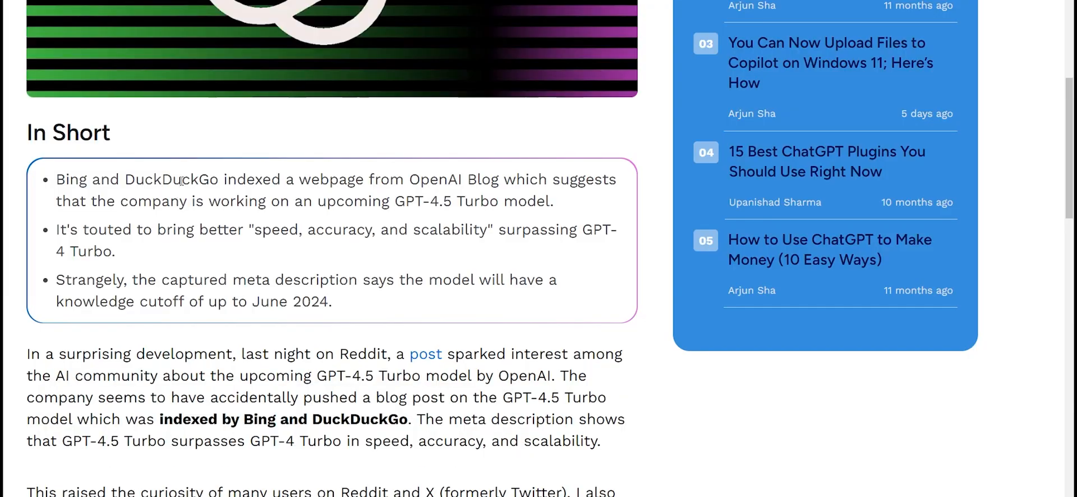
{"action": "mouse_move", "coordinate": [221, 221]}
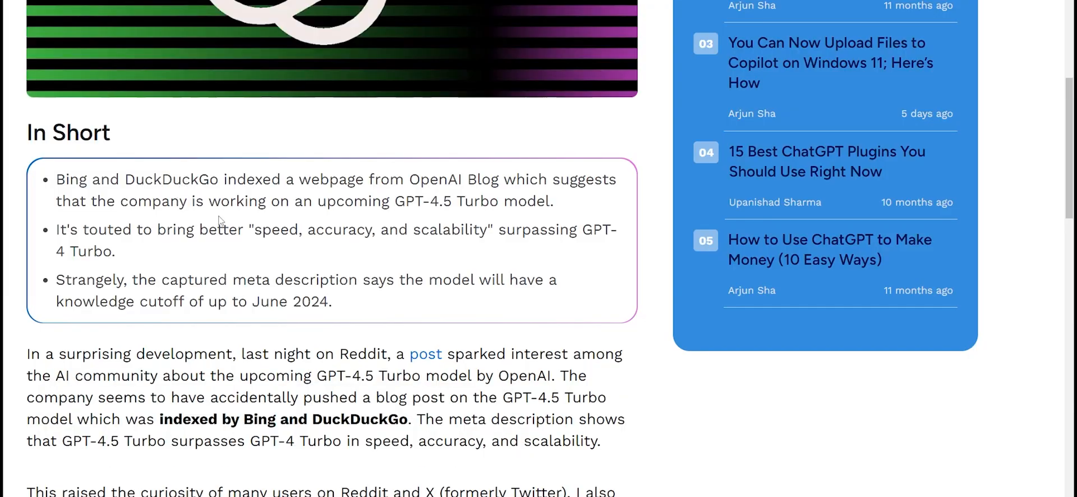
{"action": "mouse_move", "coordinate": [282, 245]}
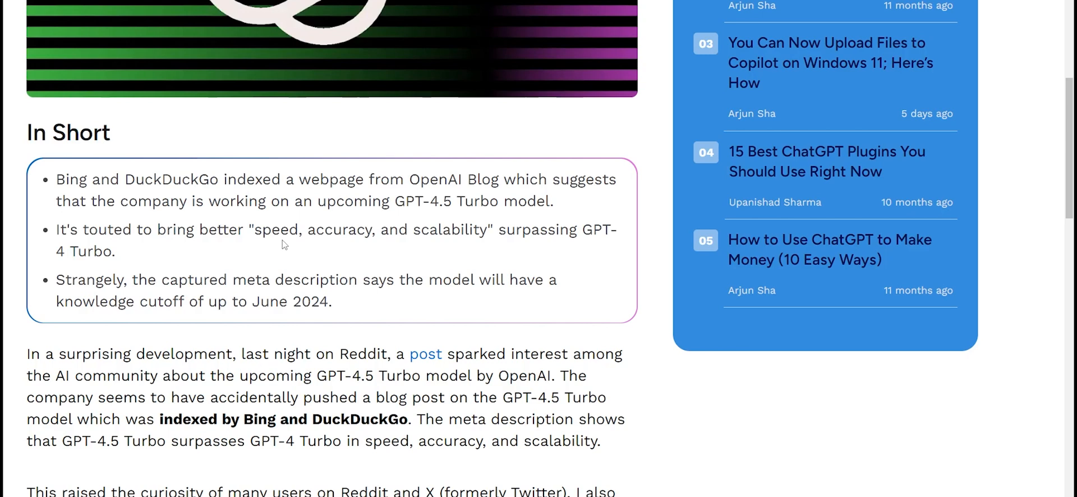
{"action": "left_click_drag", "start_coordinate": [254, 229], "coordinate": [323, 229]}
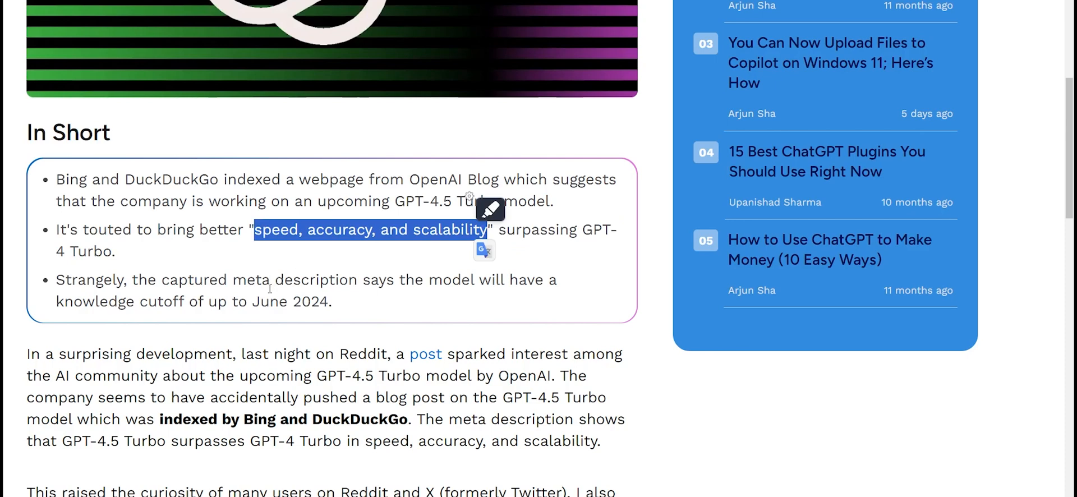
{"action": "left_click", "coordinate": [249, 307]}
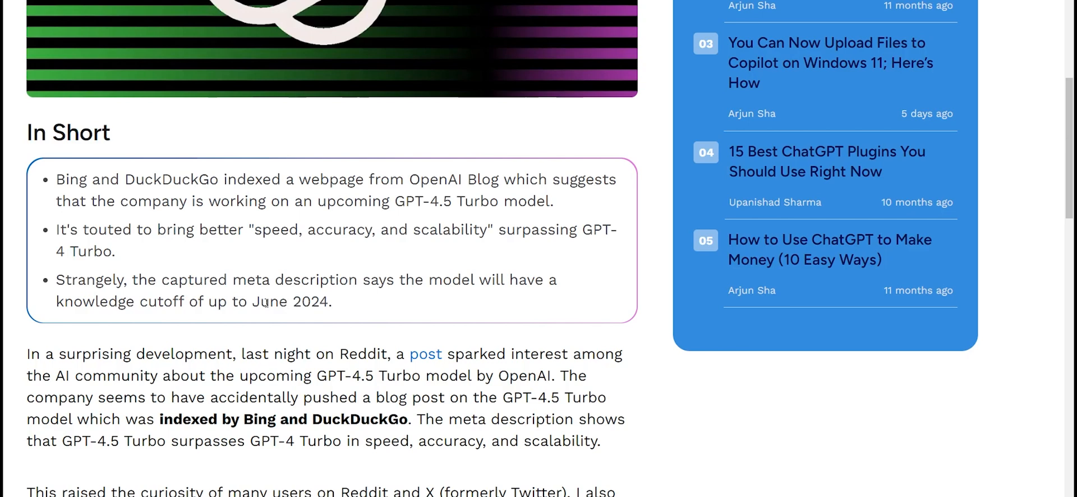
{"action": "double_click", "coordinate": [292, 301]}
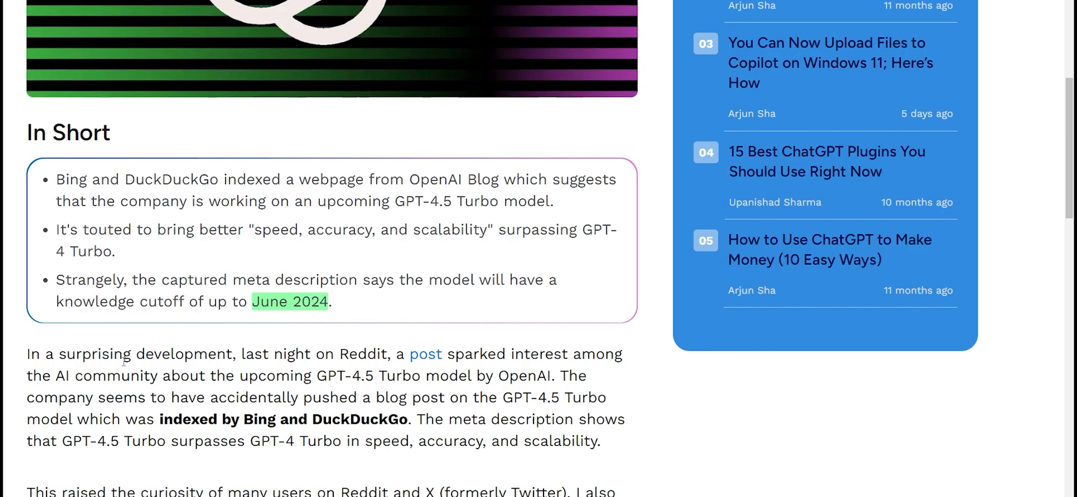
{"action": "mouse_move", "coordinate": [290, 411]}
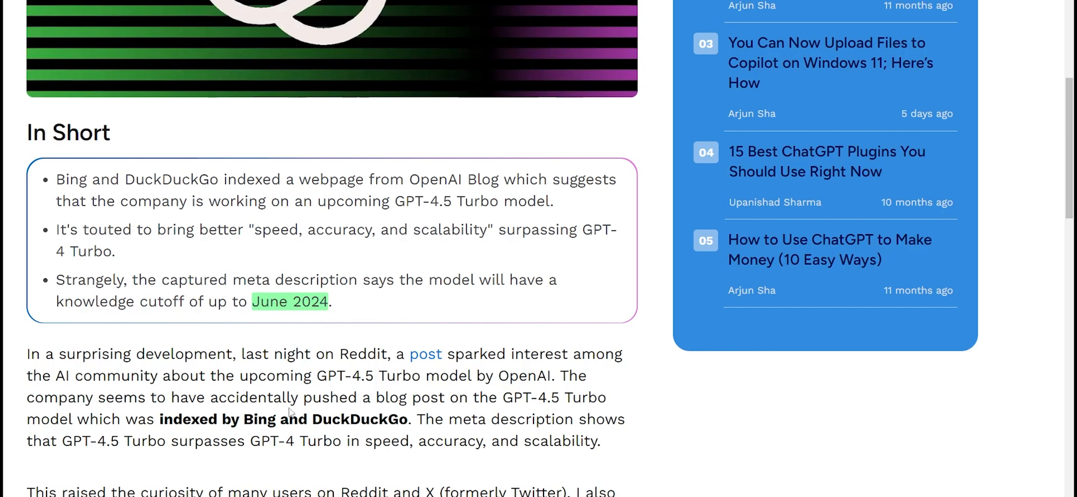